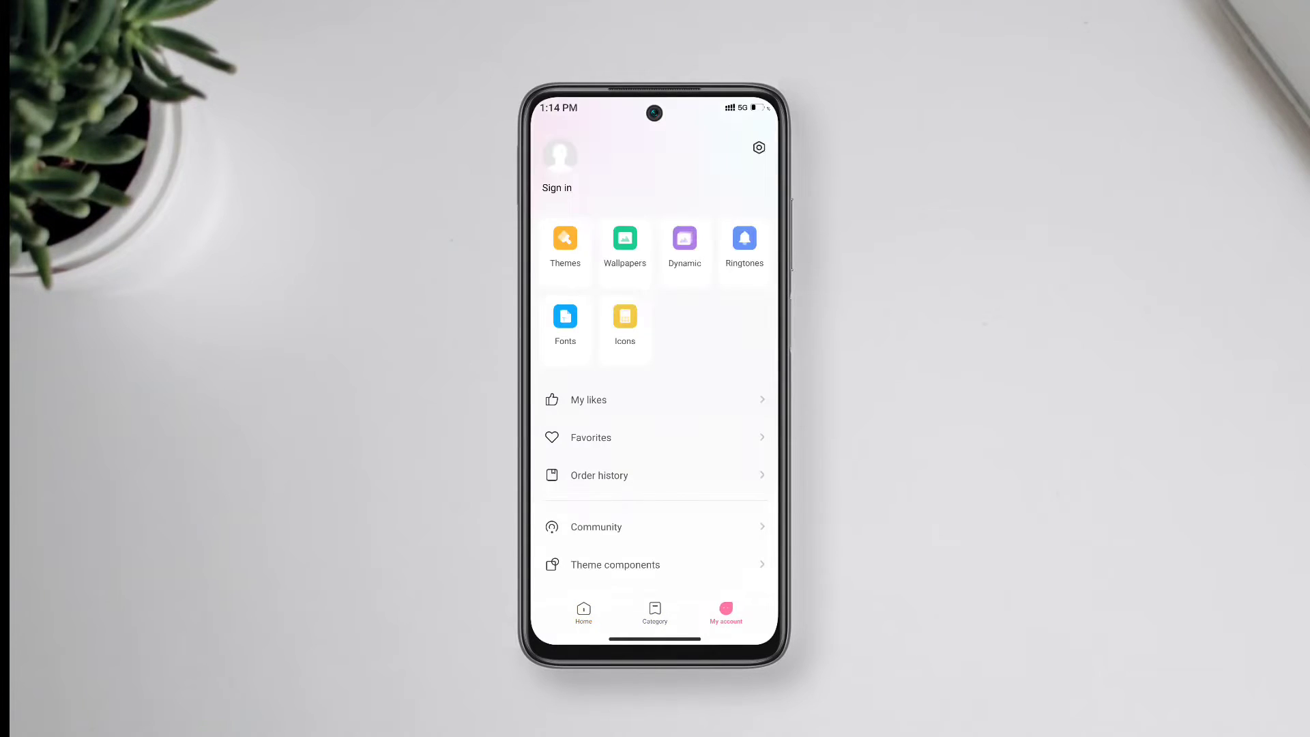
Start a local theme import with File Manager remembered as the file-picking app.
left_click(565, 239)
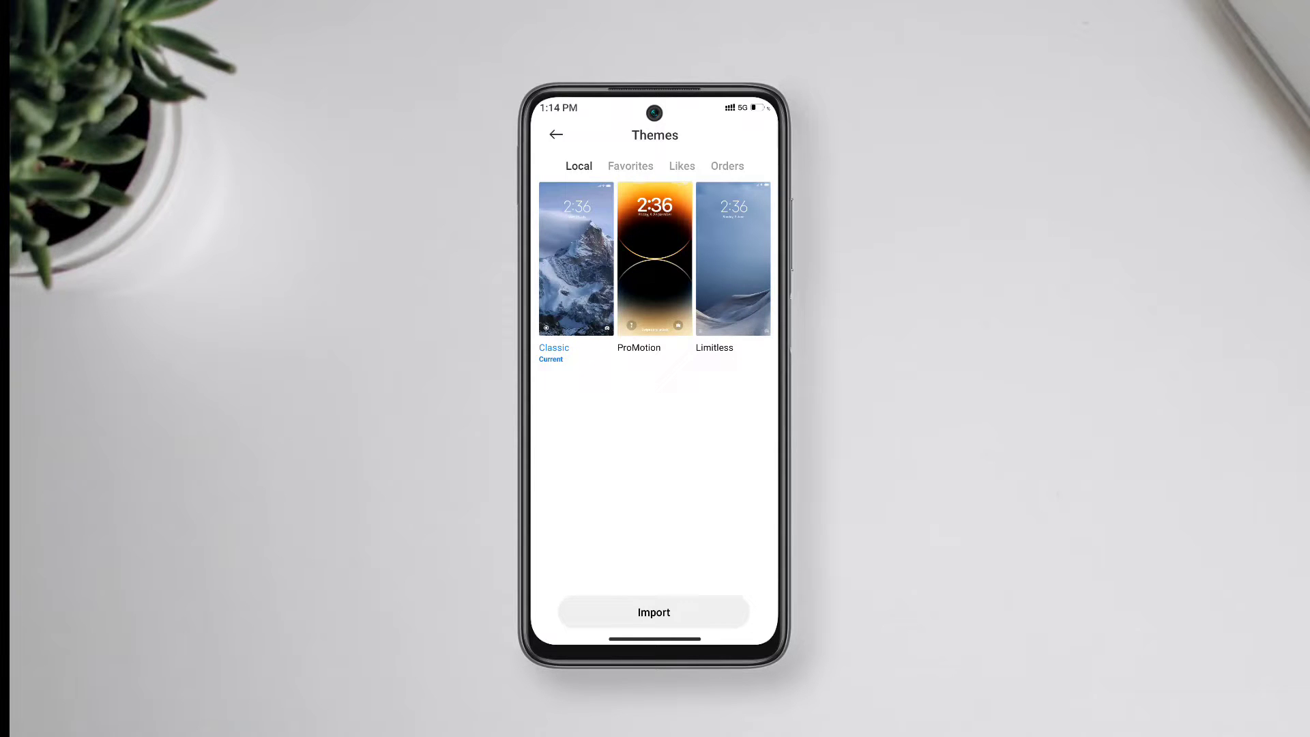
left_click(655, 611)
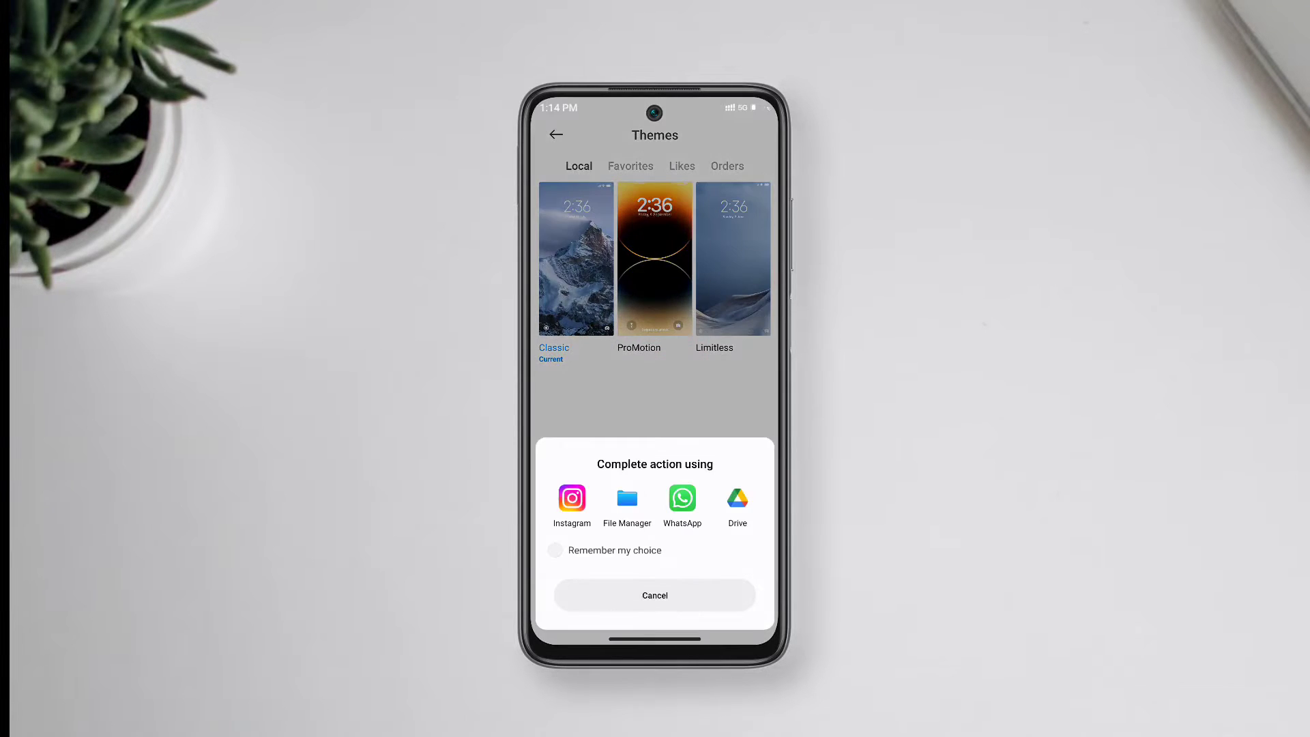
left_click(554, 550)
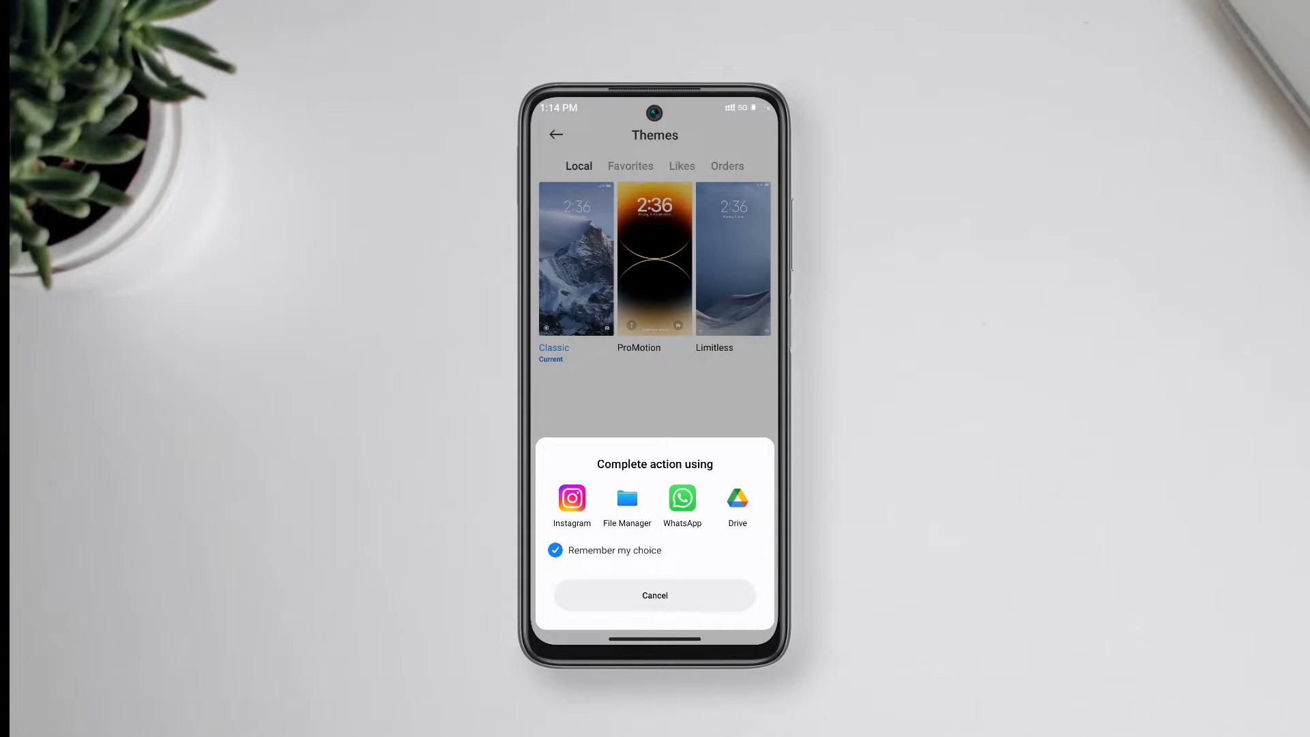
left_click(627, 498)
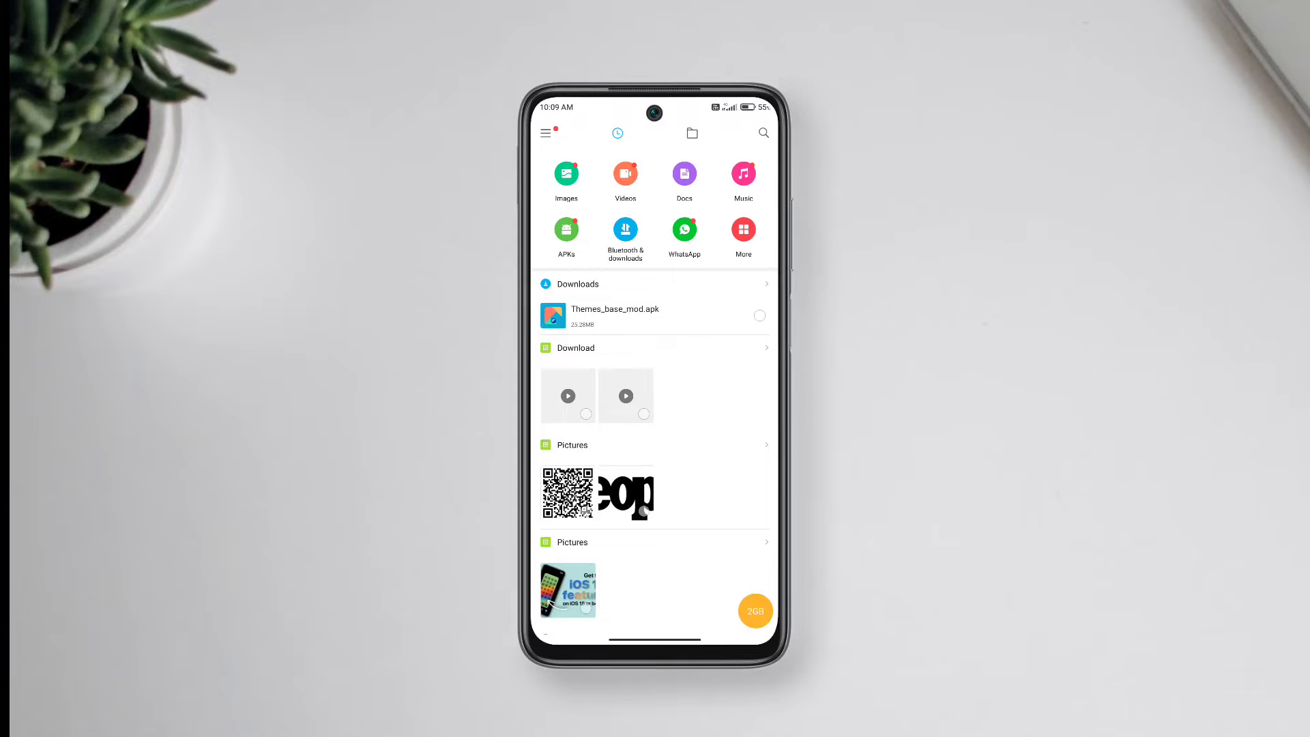
Install the modded Themes app from Themes_base_mod.apk in Downloads.
left_click(614, 315)
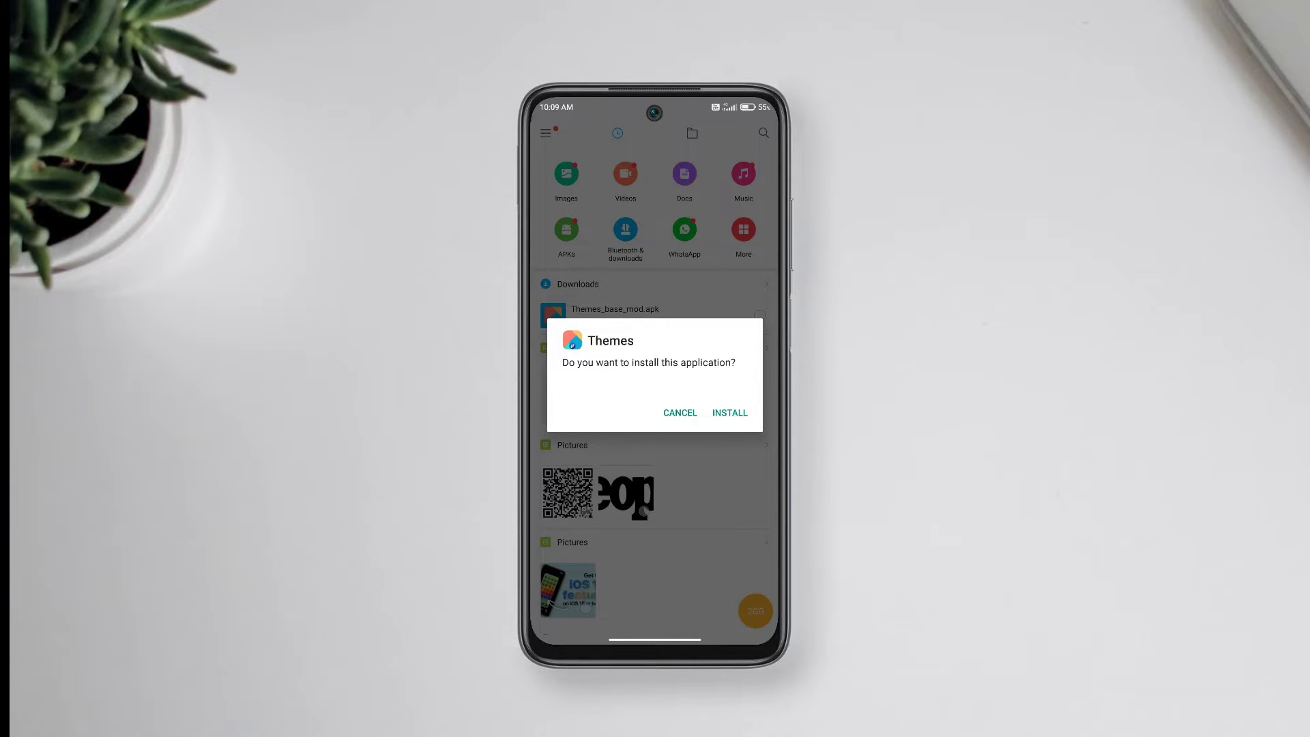
left_click(729, 412)
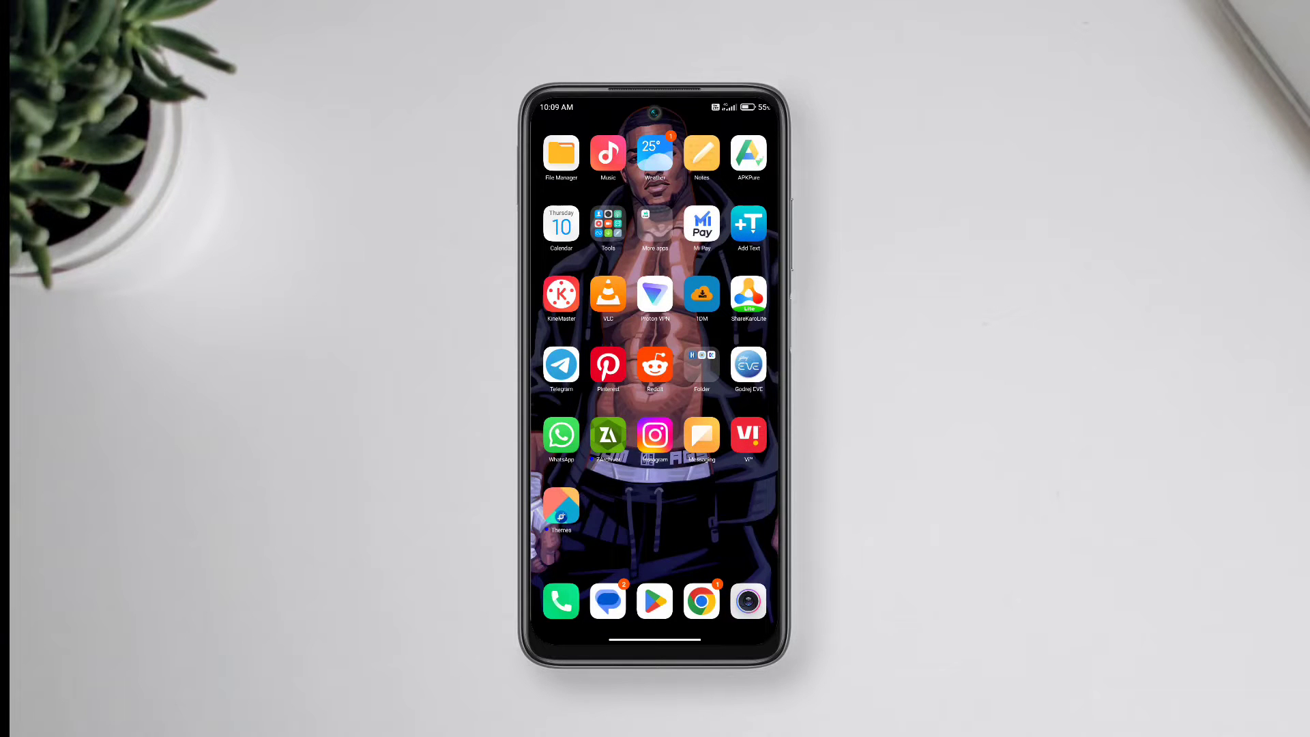
Launch the modded Themes app, dismiss the reboot notice and view installed themes.
left_click(559, 506)
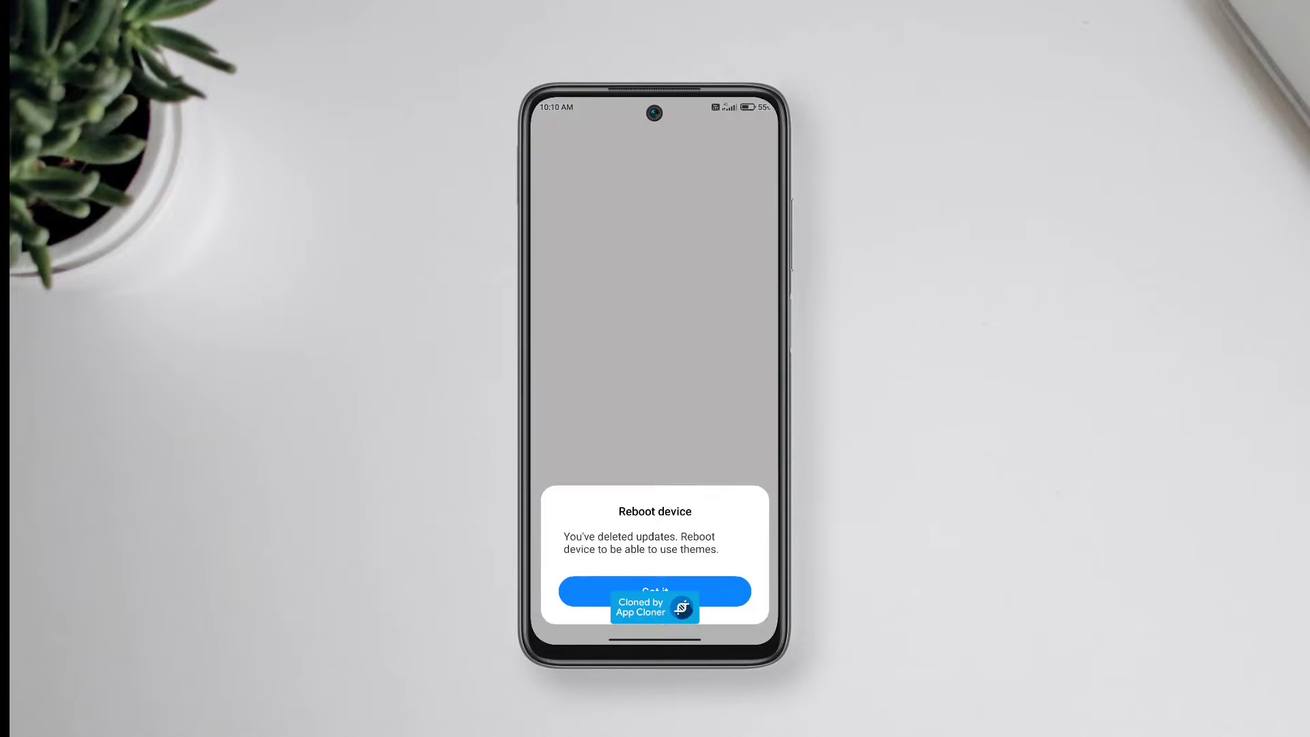
left_click(655, 590)
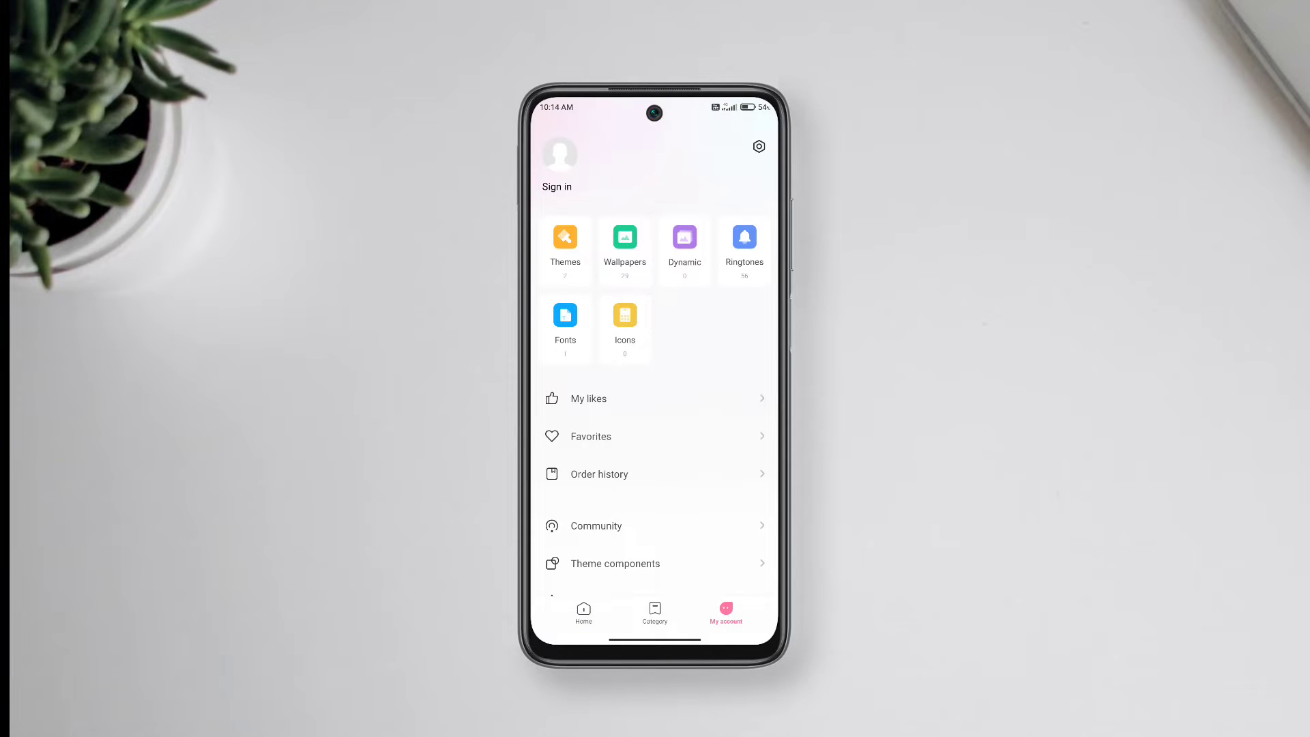
left_click(565, 237)
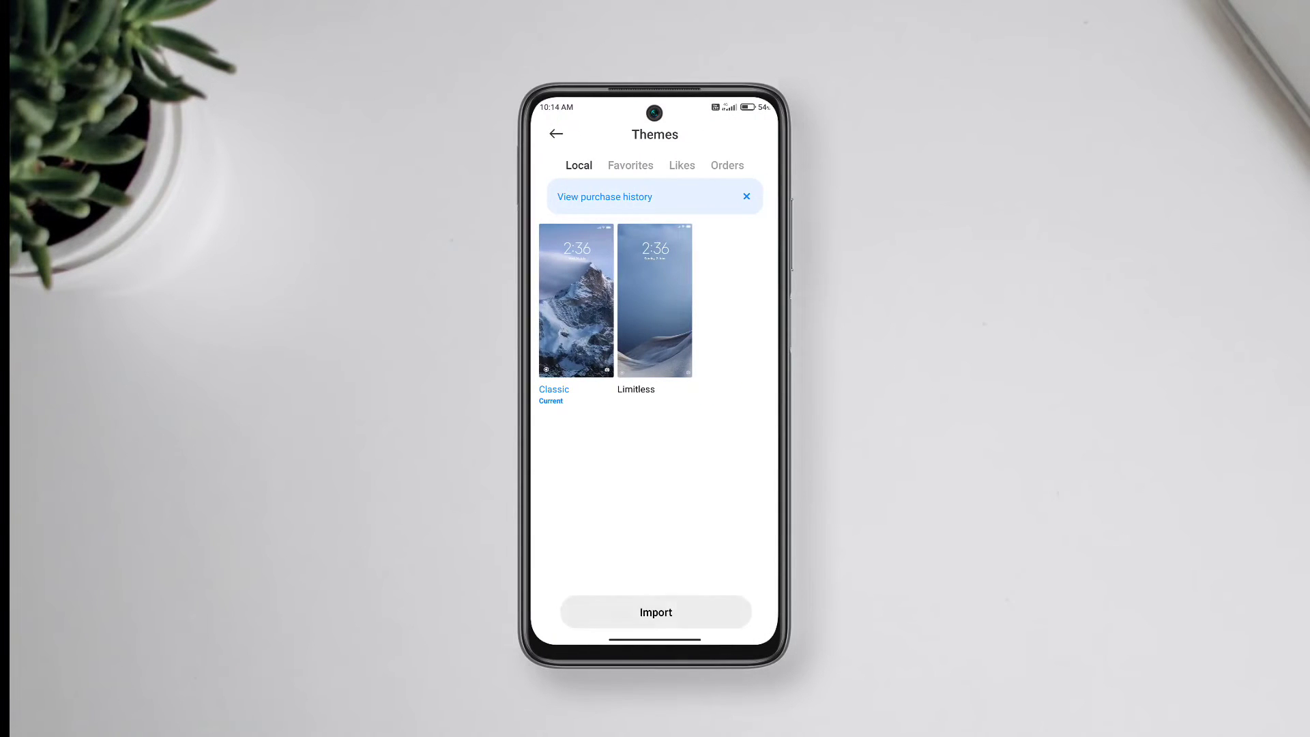
Import ProMotion.mtz from the Download folder via File Manager.
left_click(655, 611)
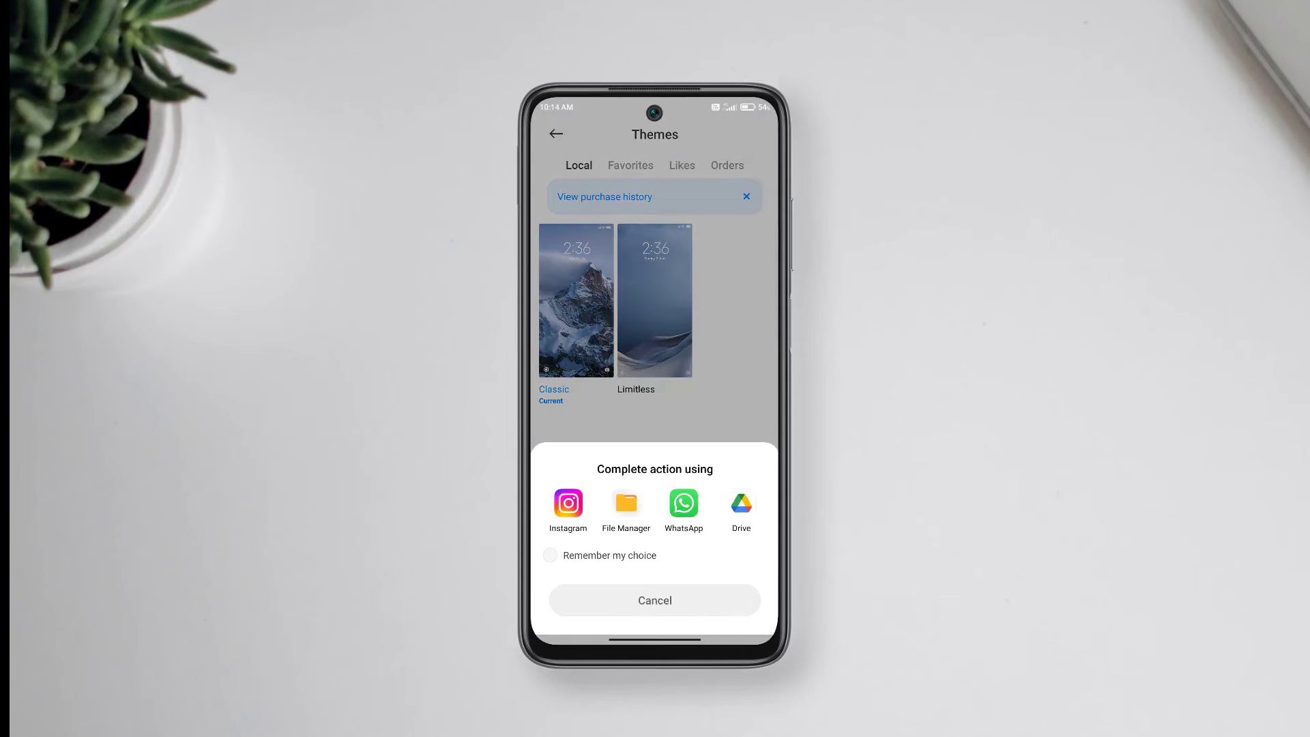
left_click(625, 504)
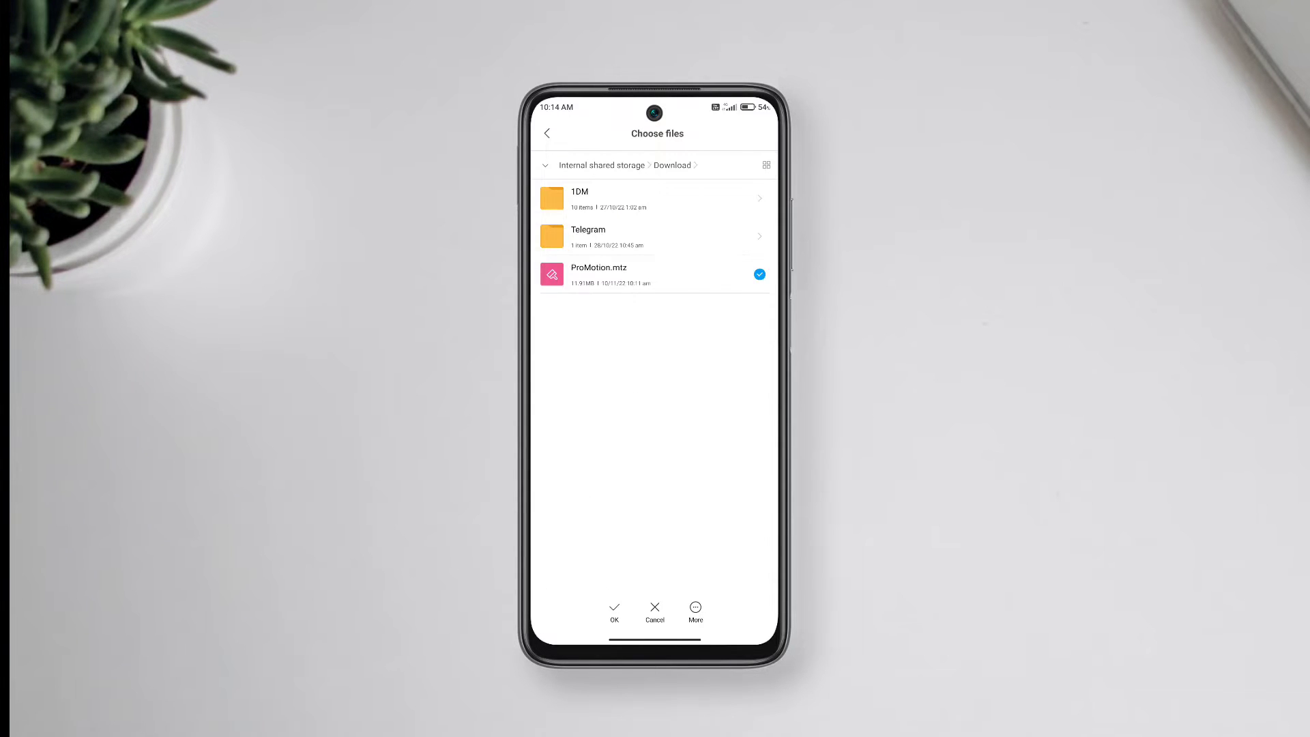
left_click(614, 610)
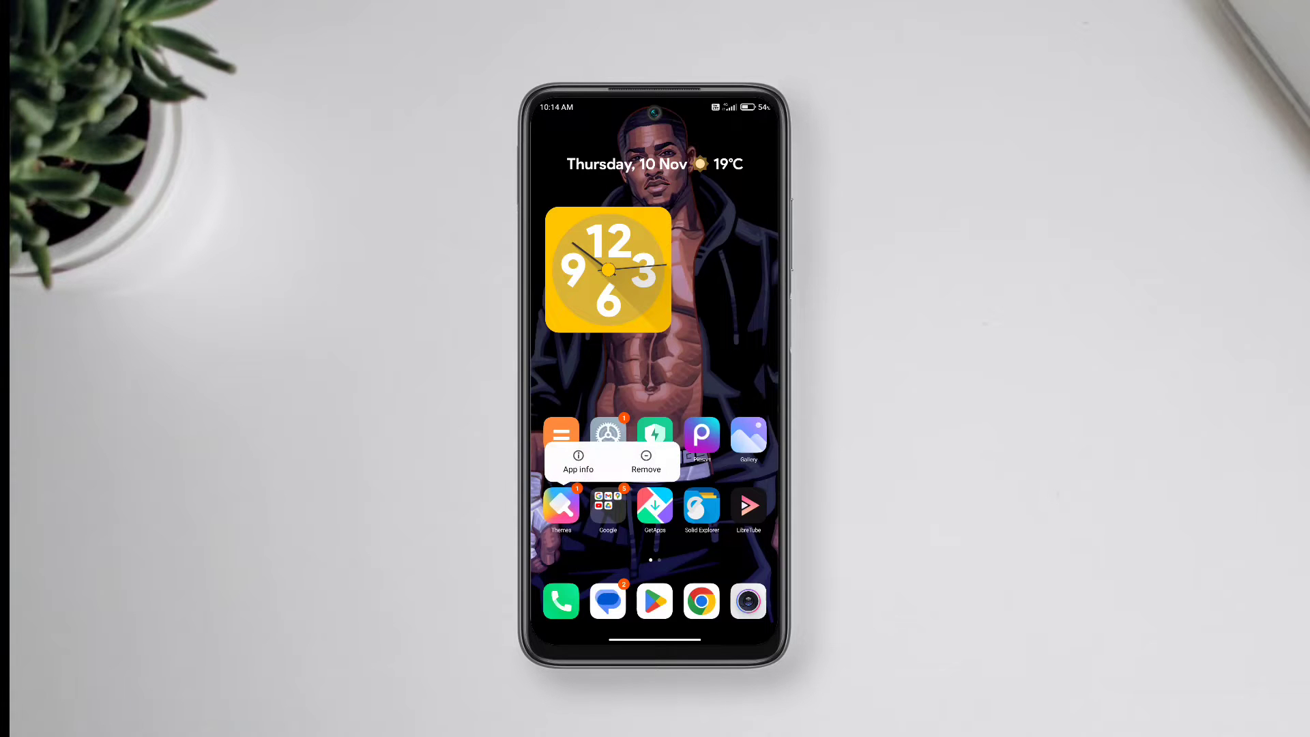
Clear the Themes app's stored data from its App info storage page.
left_click(579, 463)
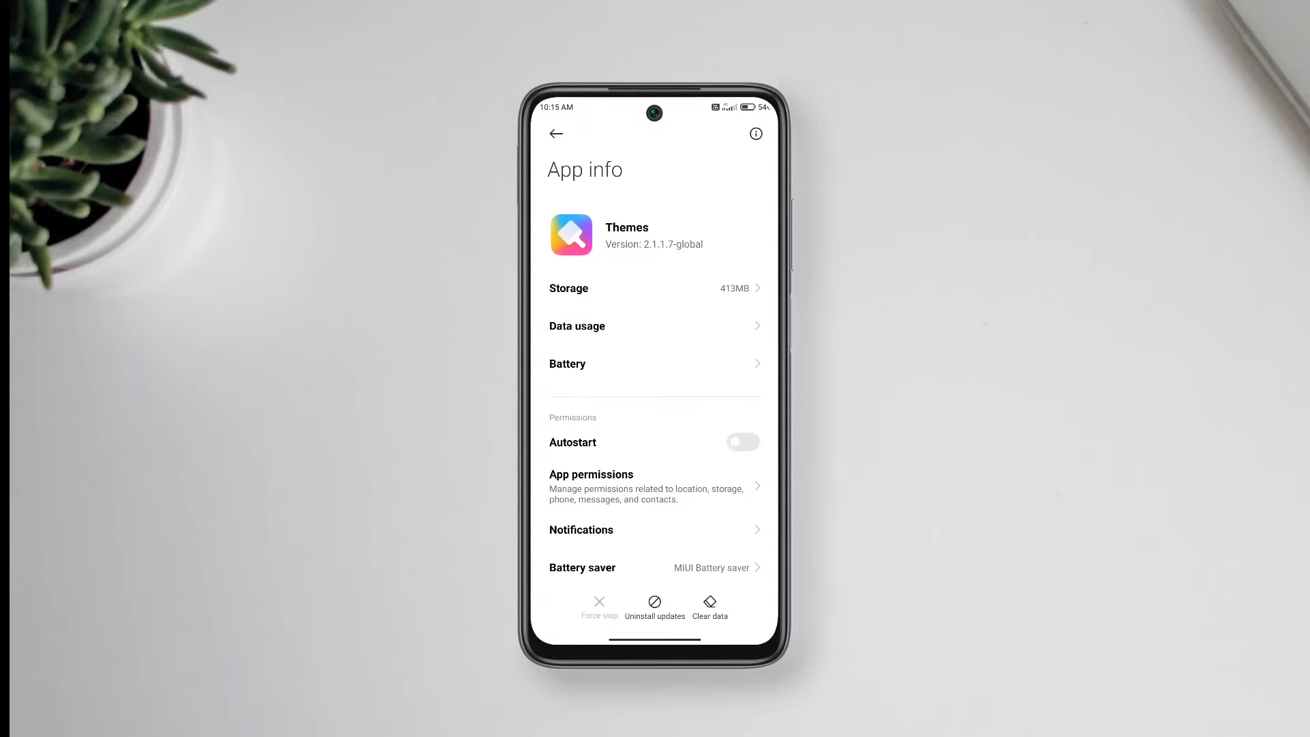
left_click(654, 288)
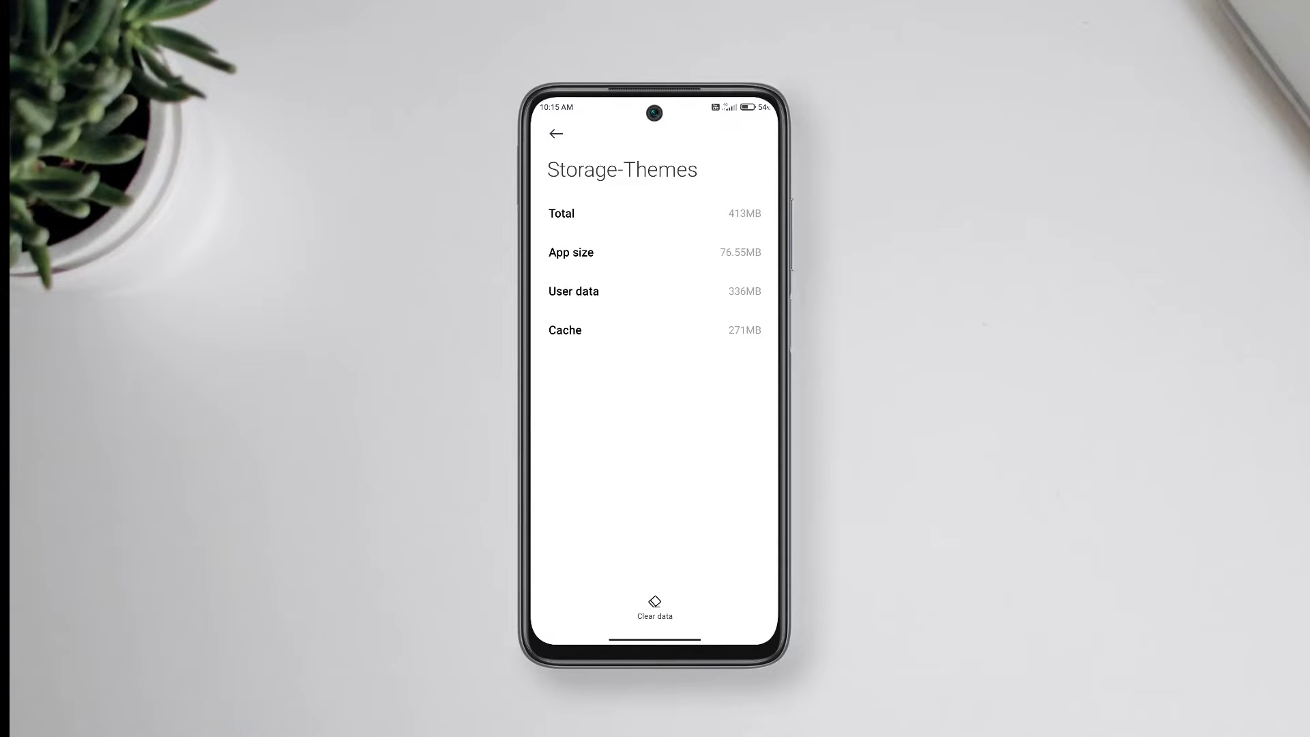
left_click(655, 603)
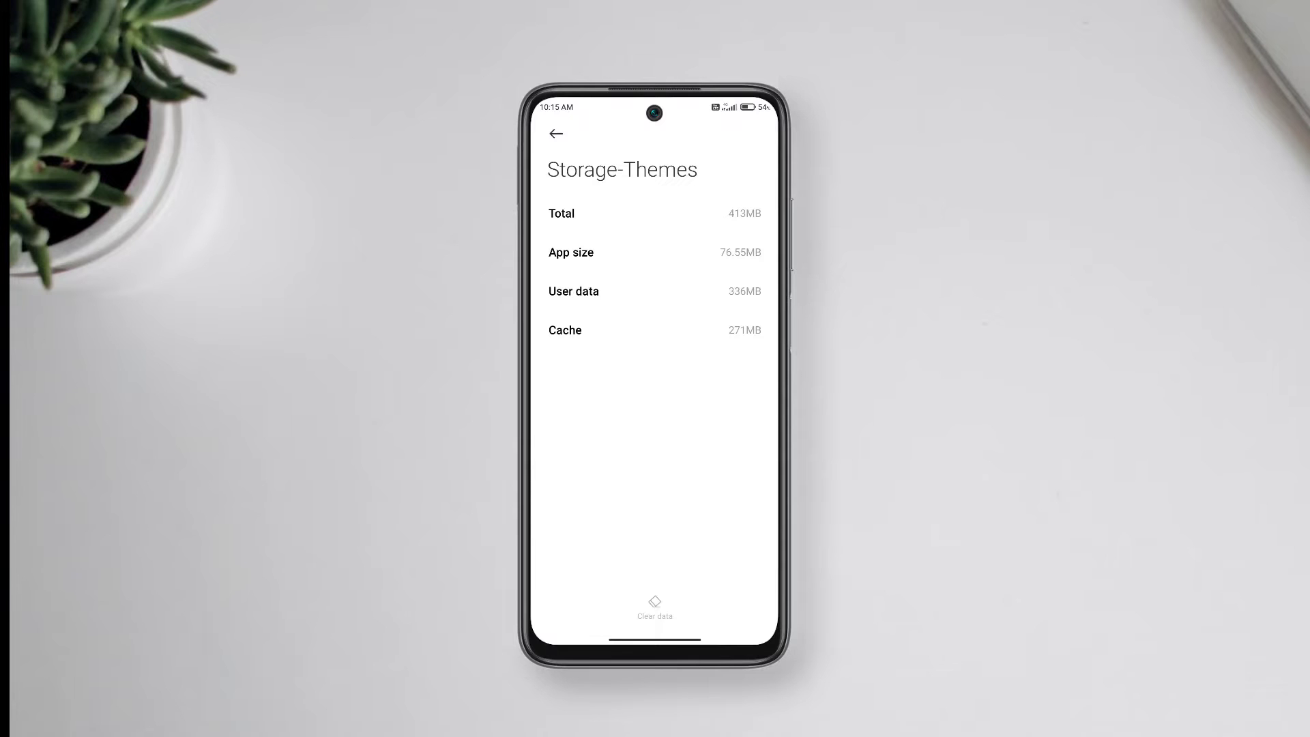
left_click(654, 605)
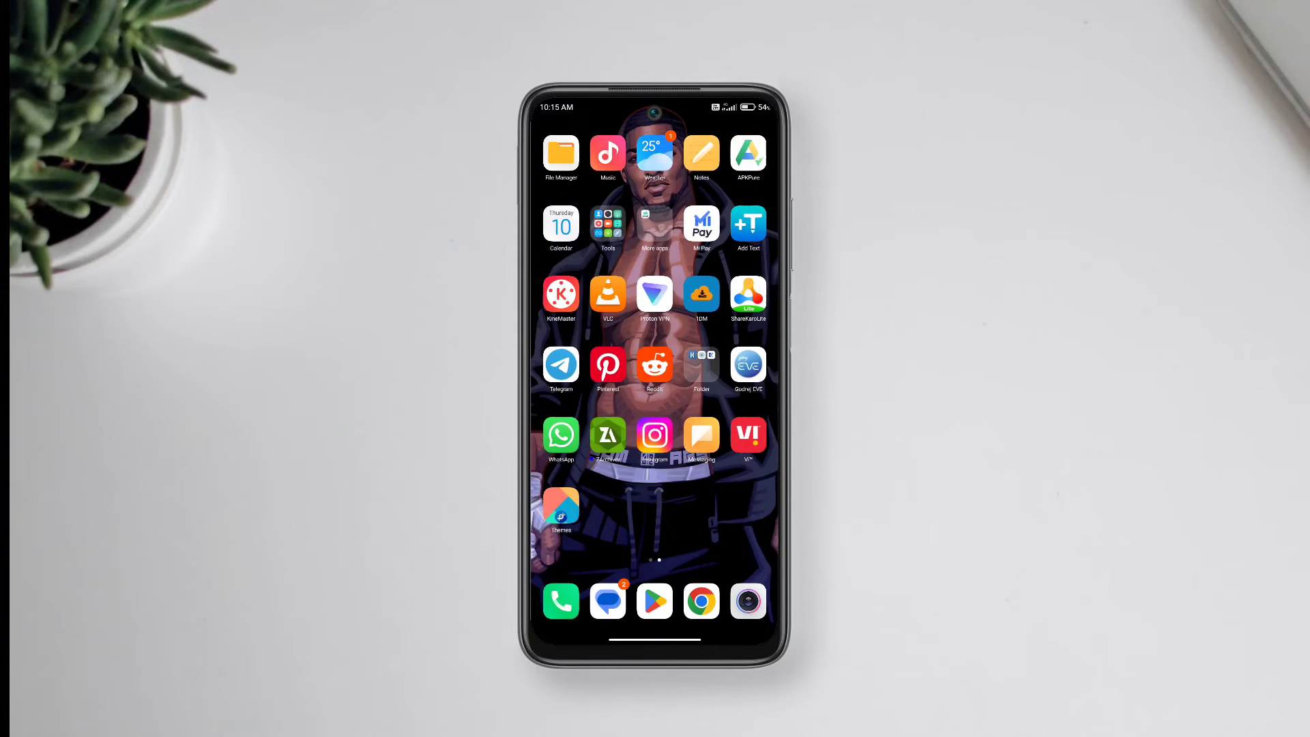
Launch ZArchiver, dismiss its tips and browse into Android/data.
left_click(608, 435)
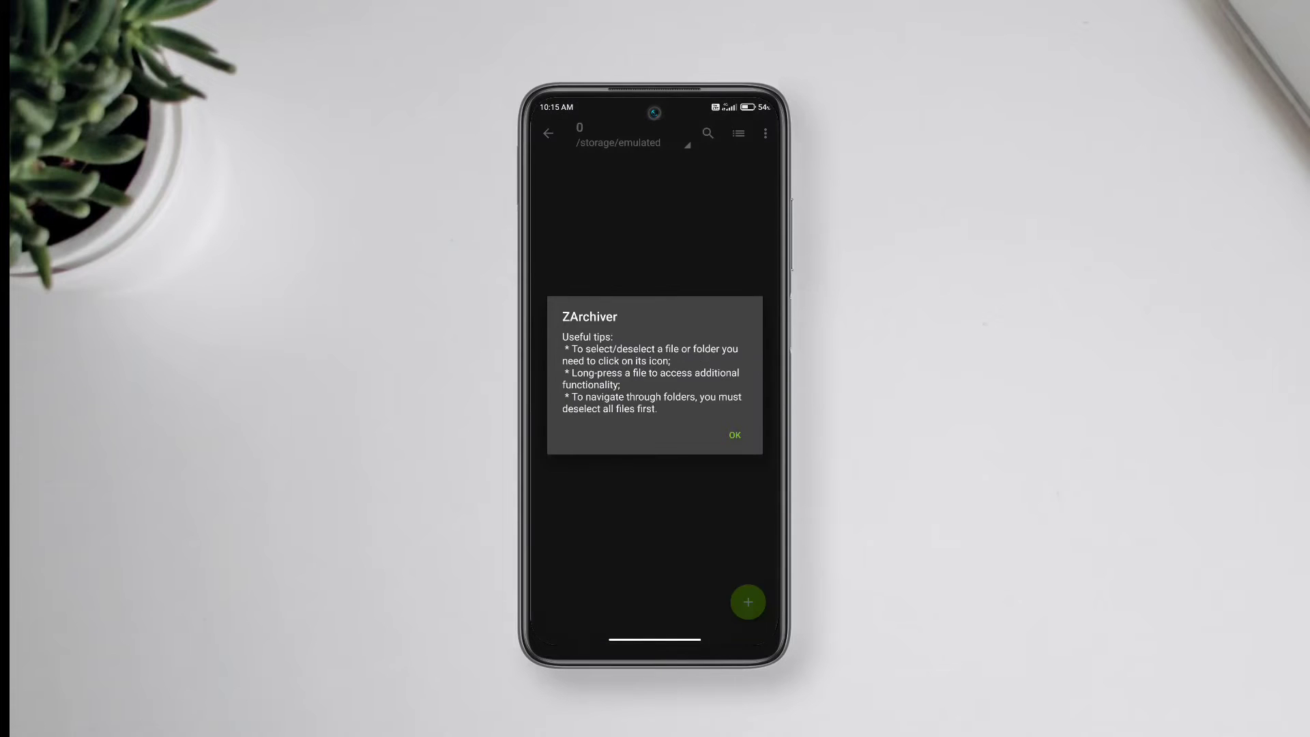
left_click(734, 435)
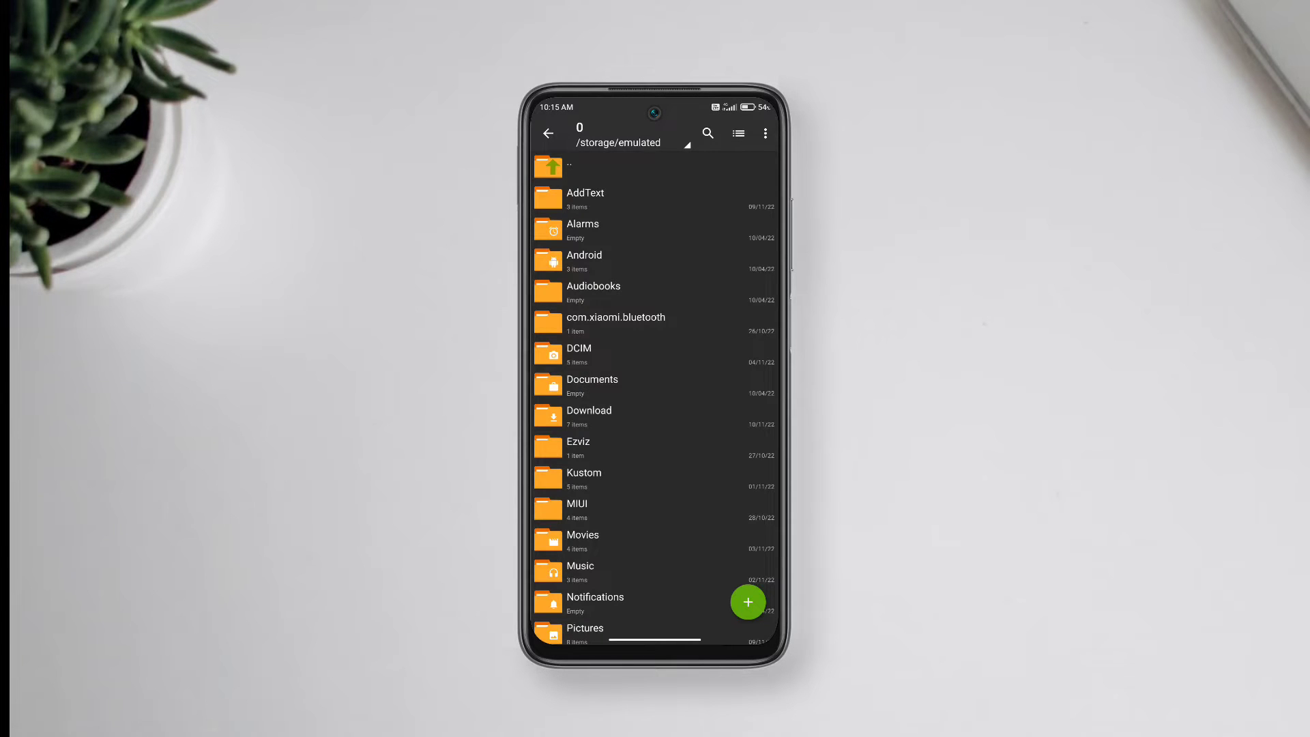
left_click(584, 259)
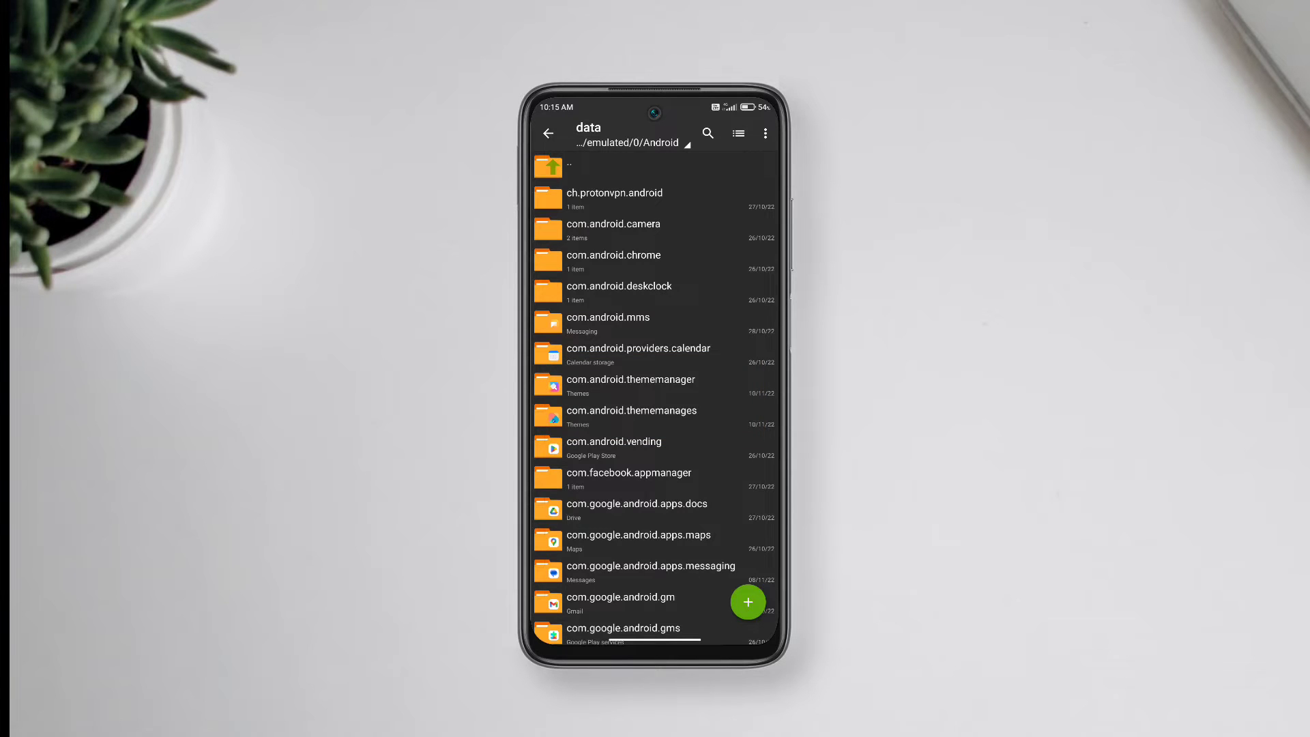
Delete the files folder in com.android.thememanager, confirm only cache remains, and exit ZArchiver.
left_click(630, 383)
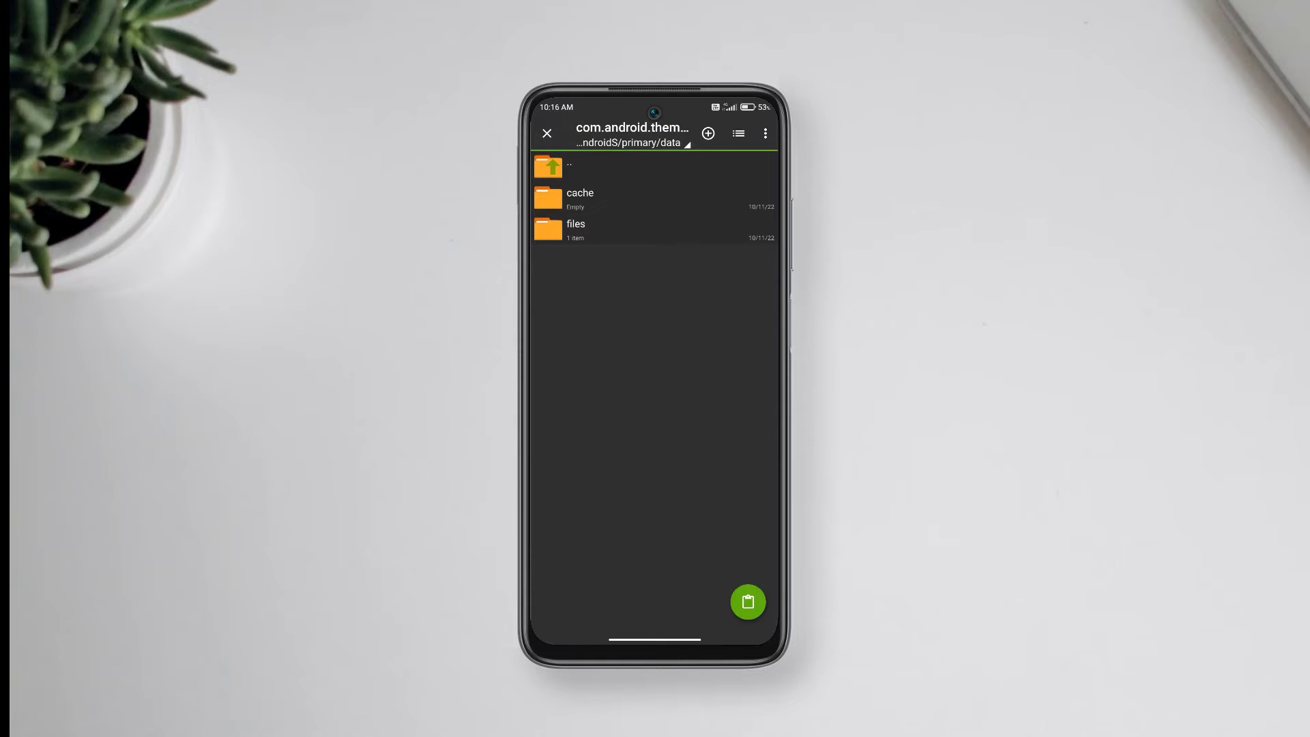
left_click(569, 165)
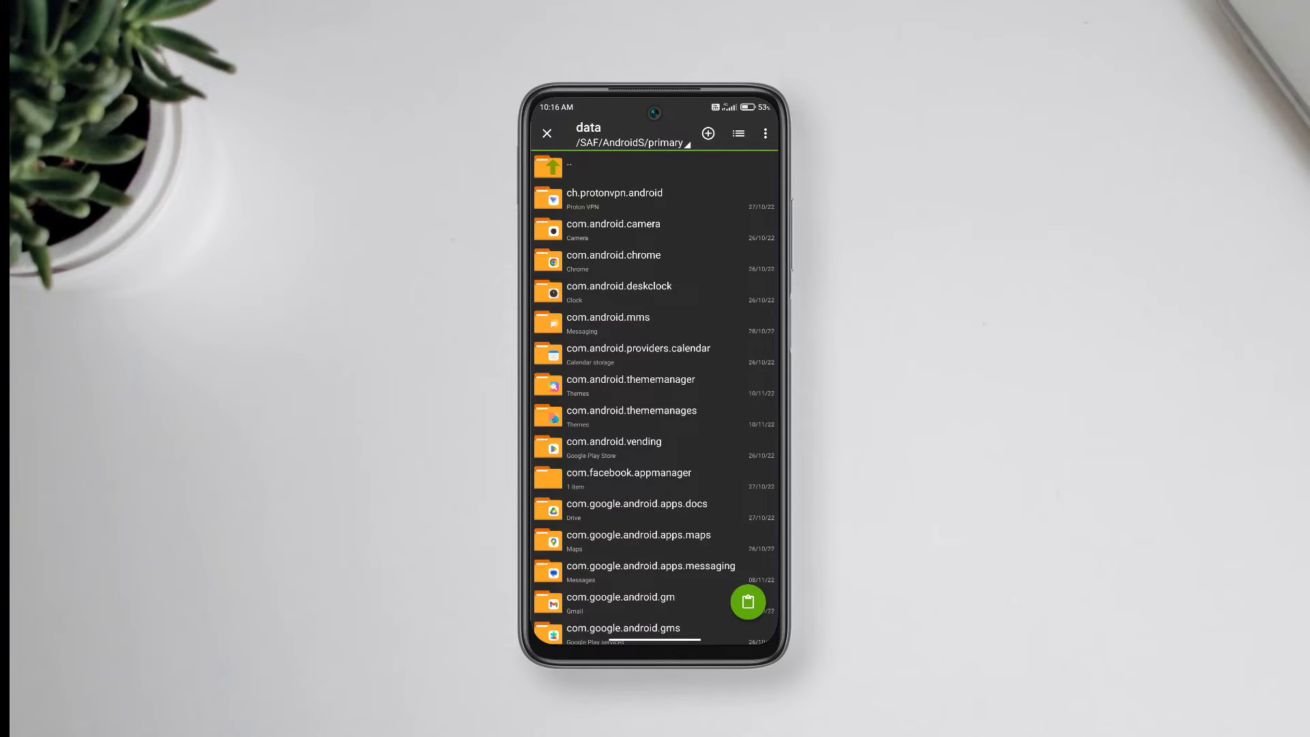
left_click(630, 383)
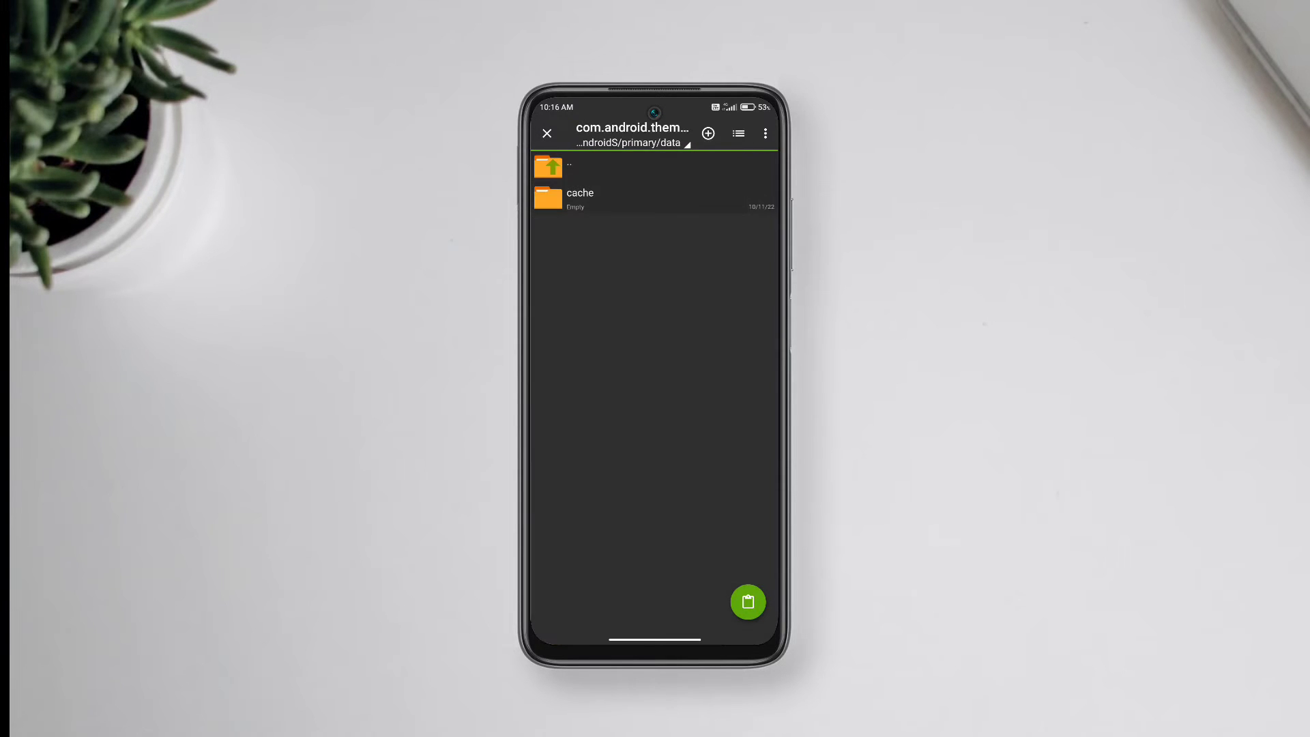
left_click(747, 601)
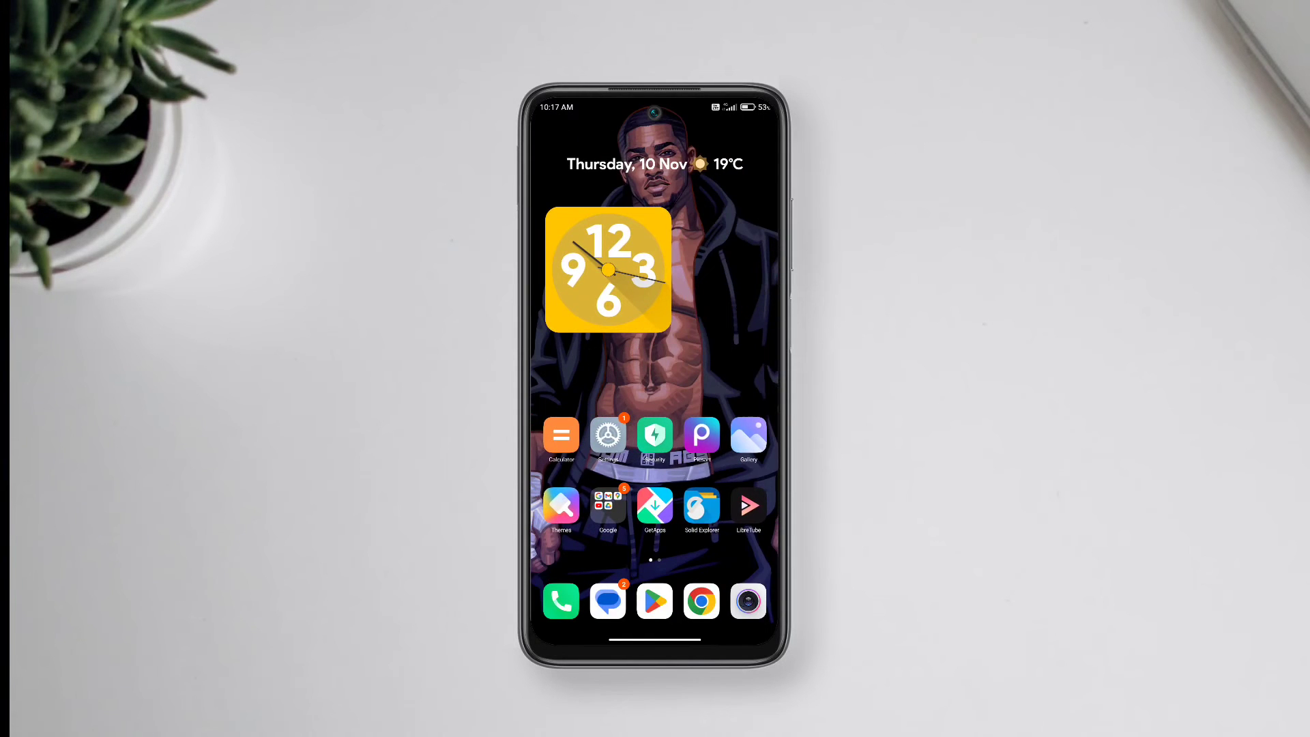
Accept the Themes welcome terms and apply ProMotion to lock screen, home screen and system.
left_click(561, 505)
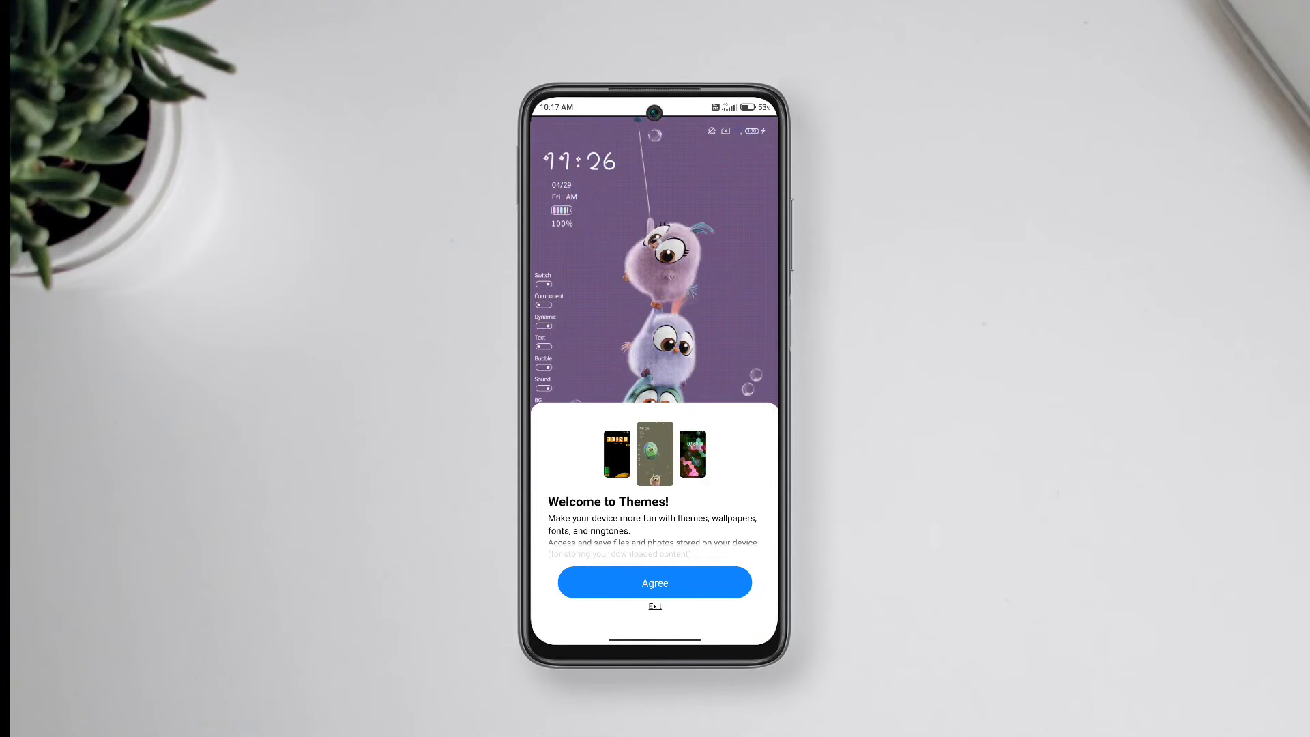
left_click(654, 581)
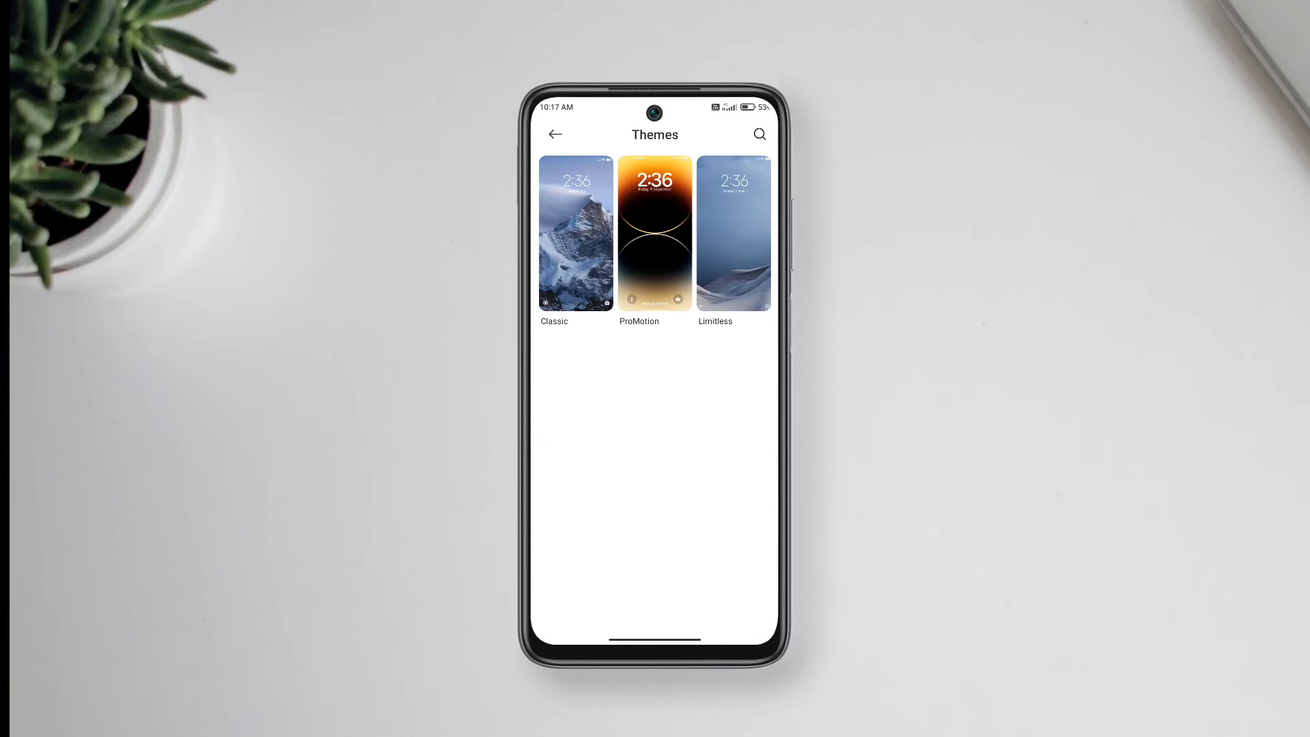
left_click(654, 232)
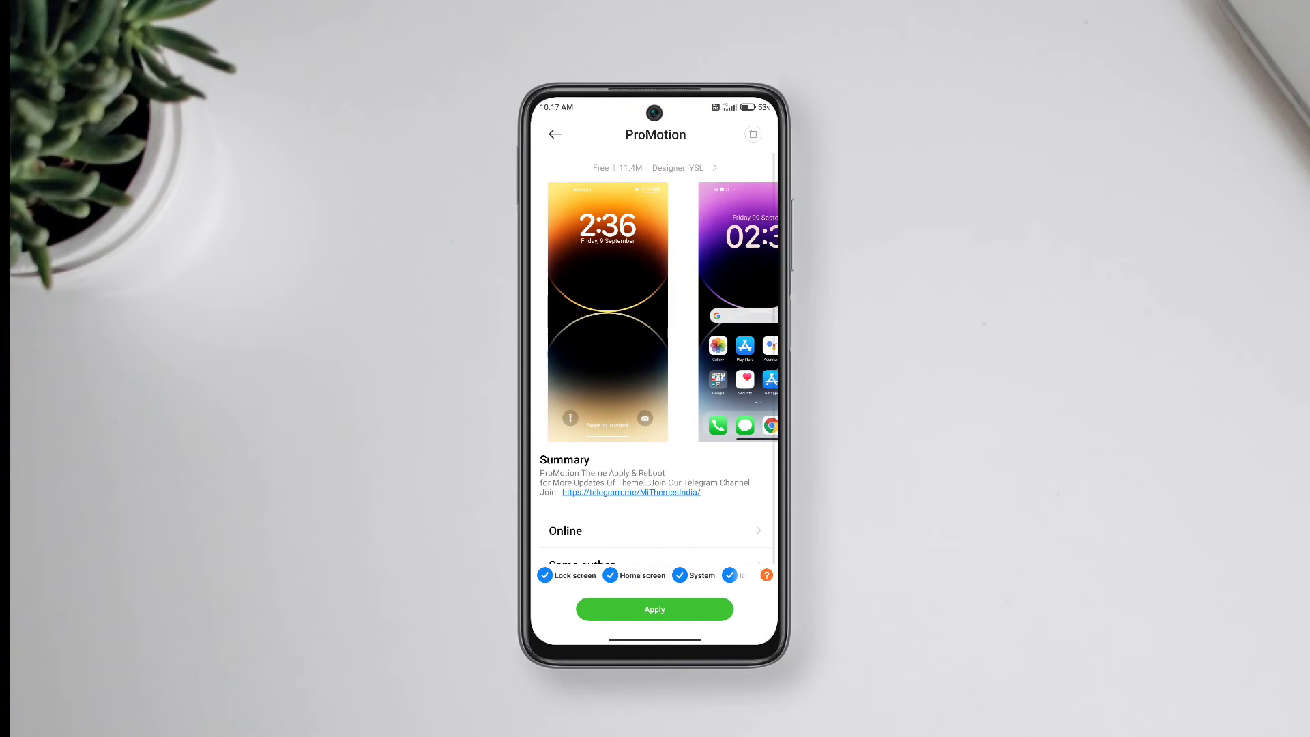
left_click(654, 609)
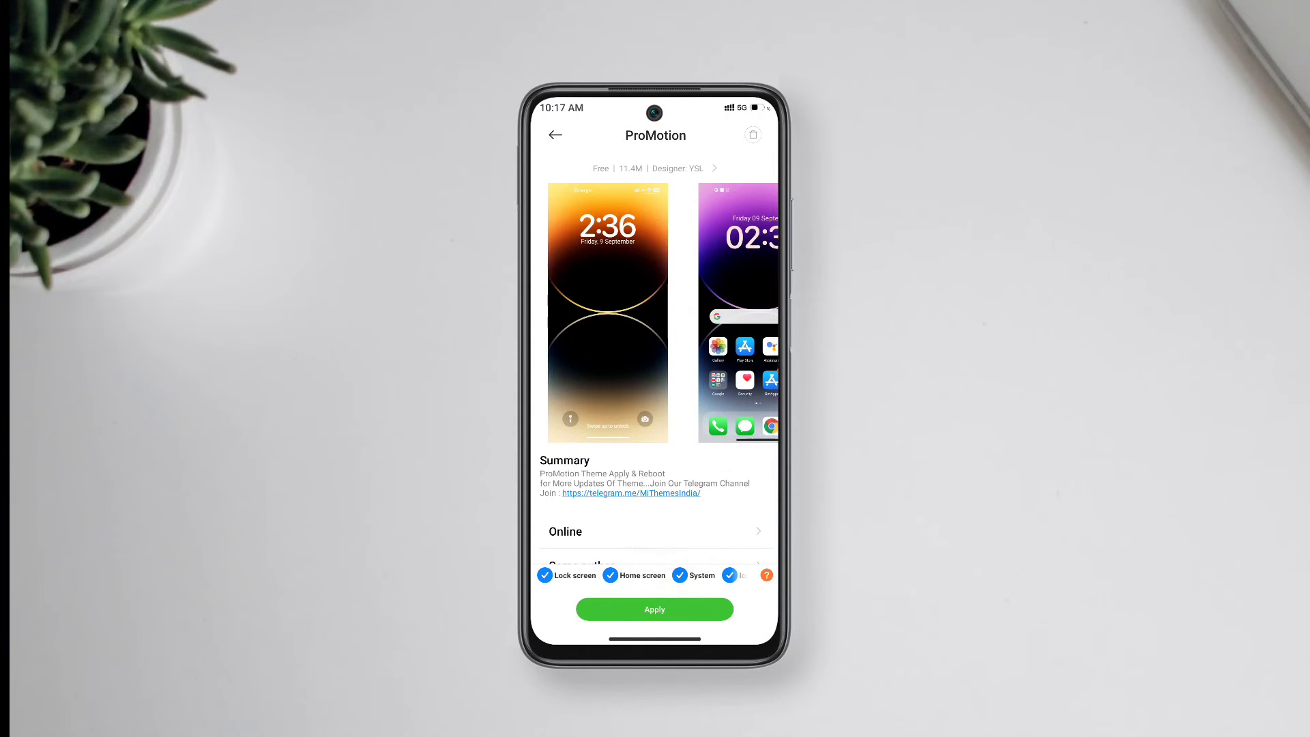
View the home screen with the ProMotion wallpaper and iOS-style icons, swiping to the next page.
left_click(655, 609)
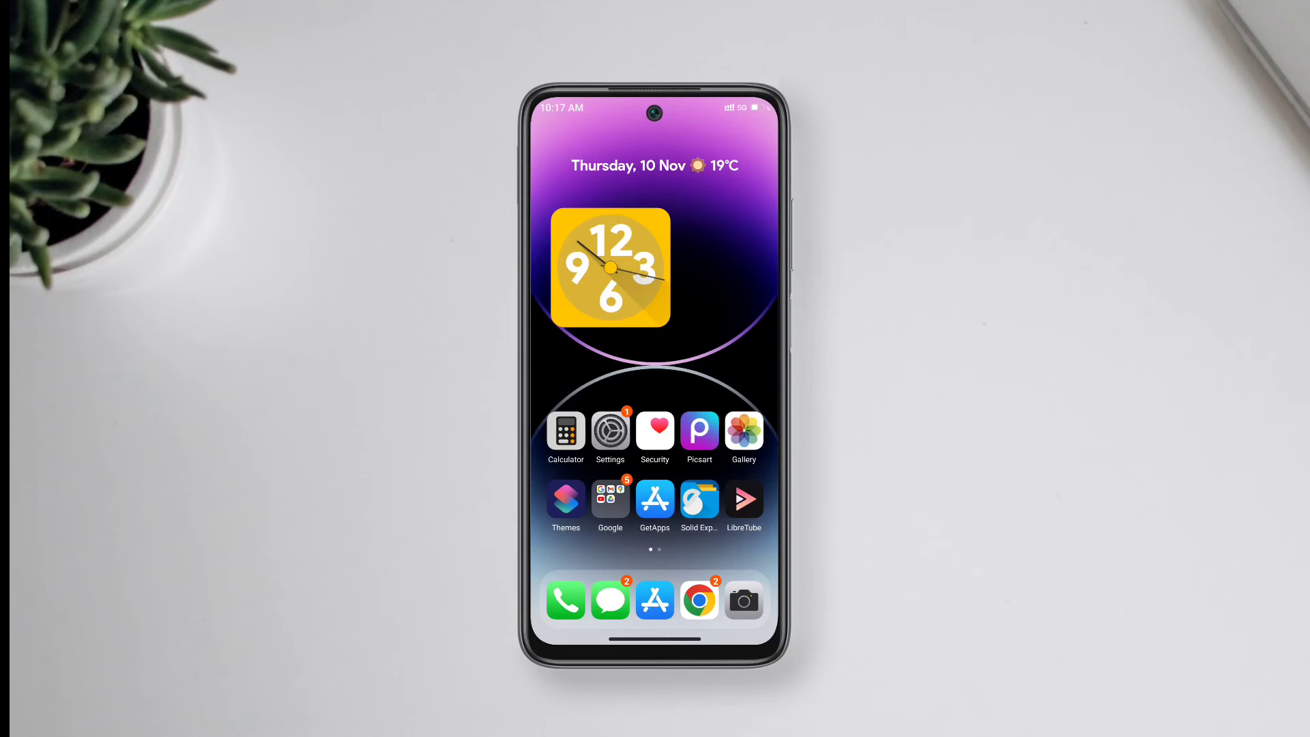
scroll("left", 3)
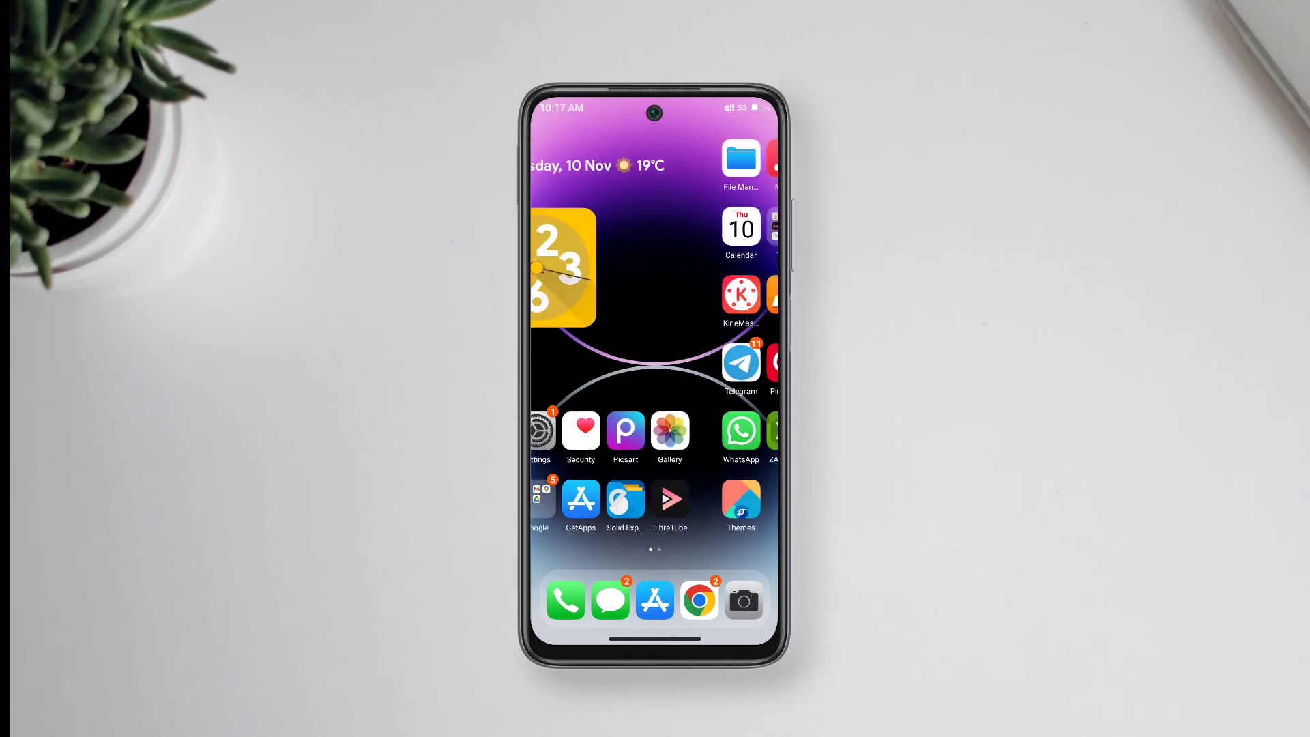